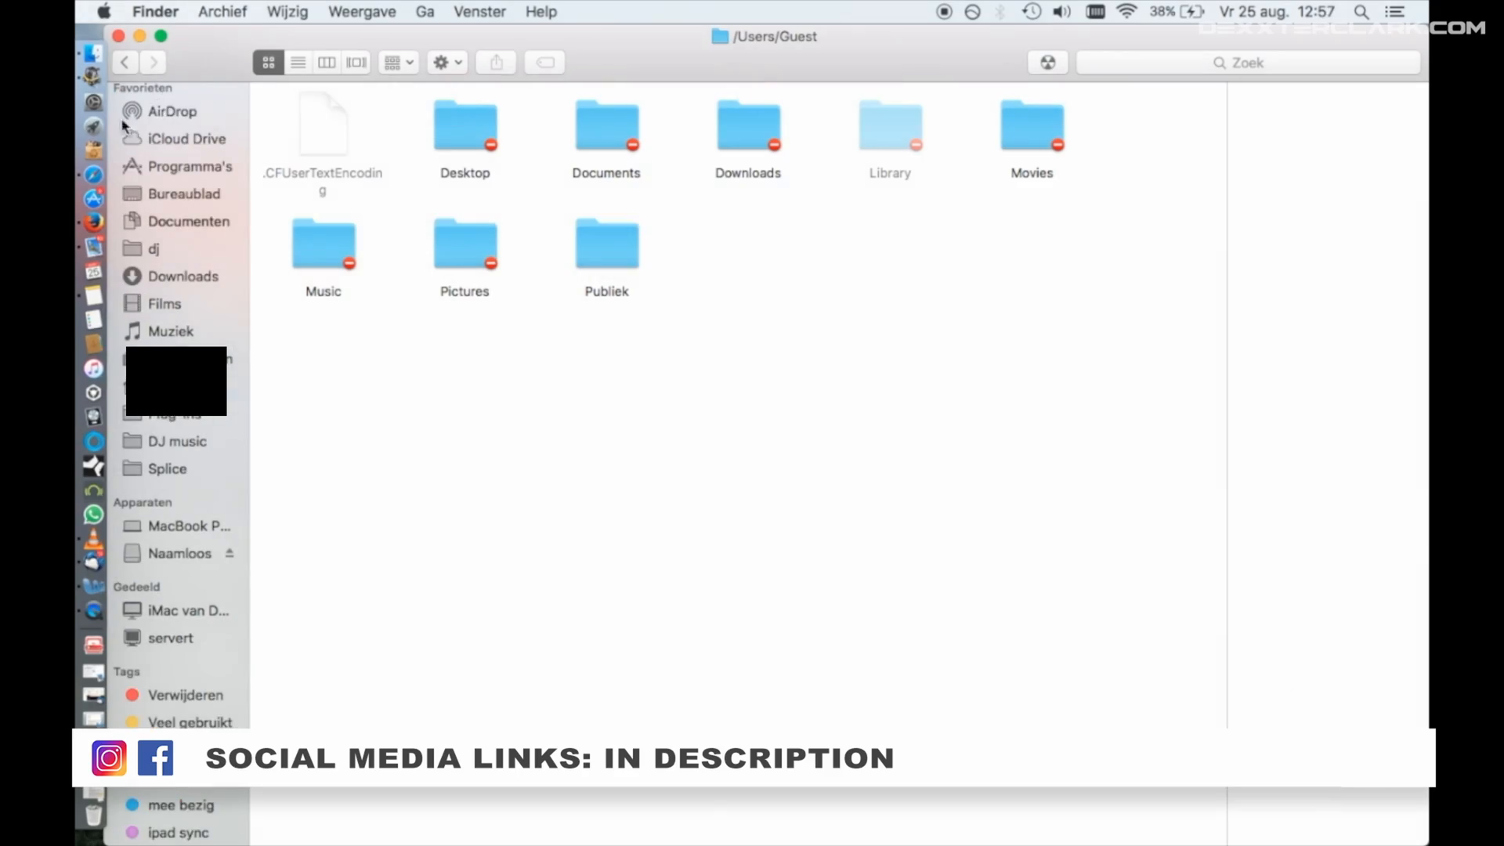
Launch Schijfhulpprogramma from Launchpad so the disks are listed
click(91, 127)
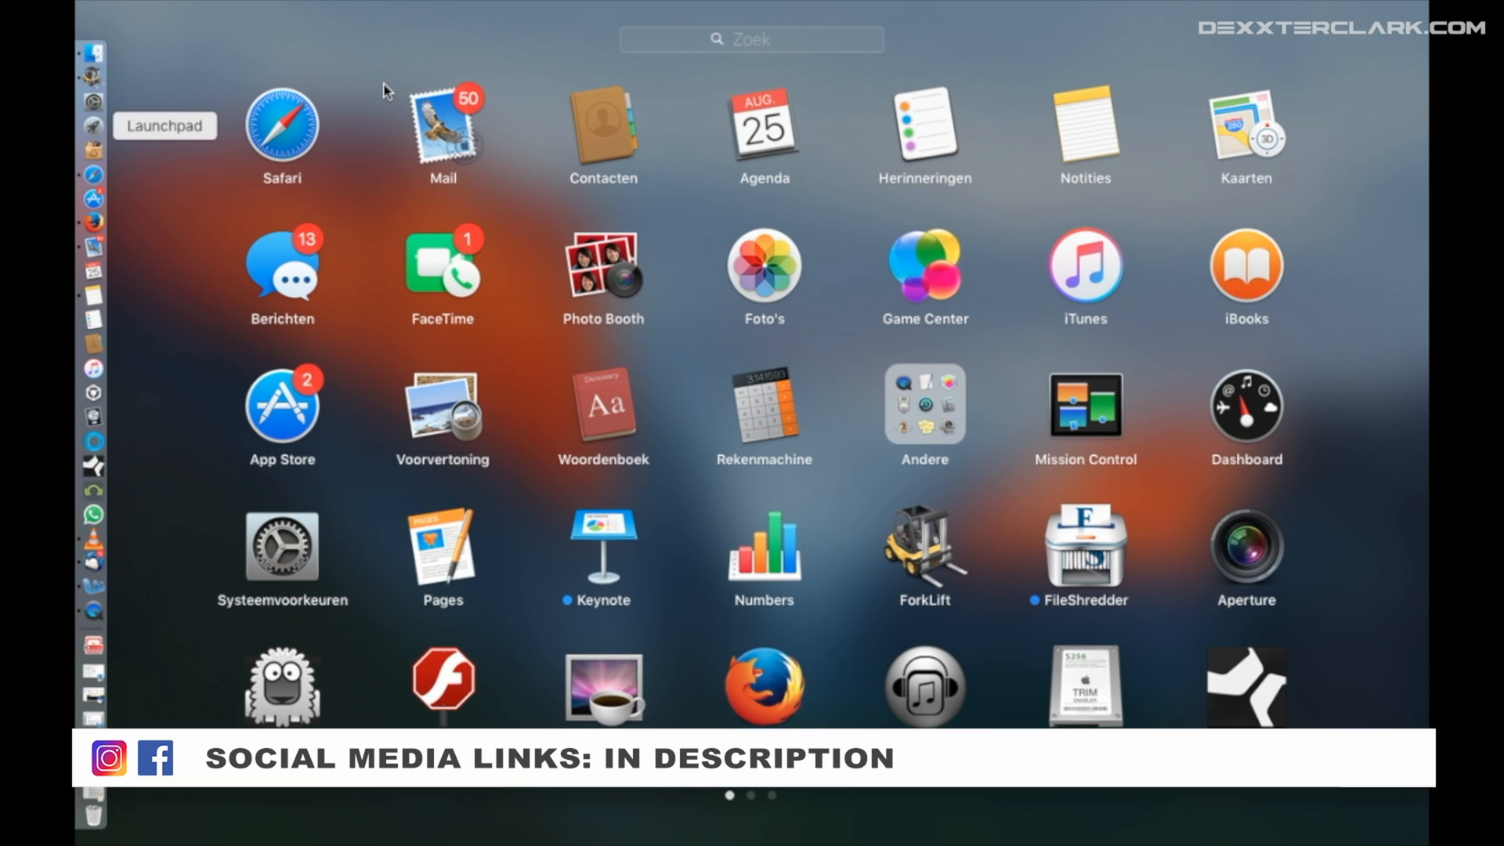
click(924, 415)
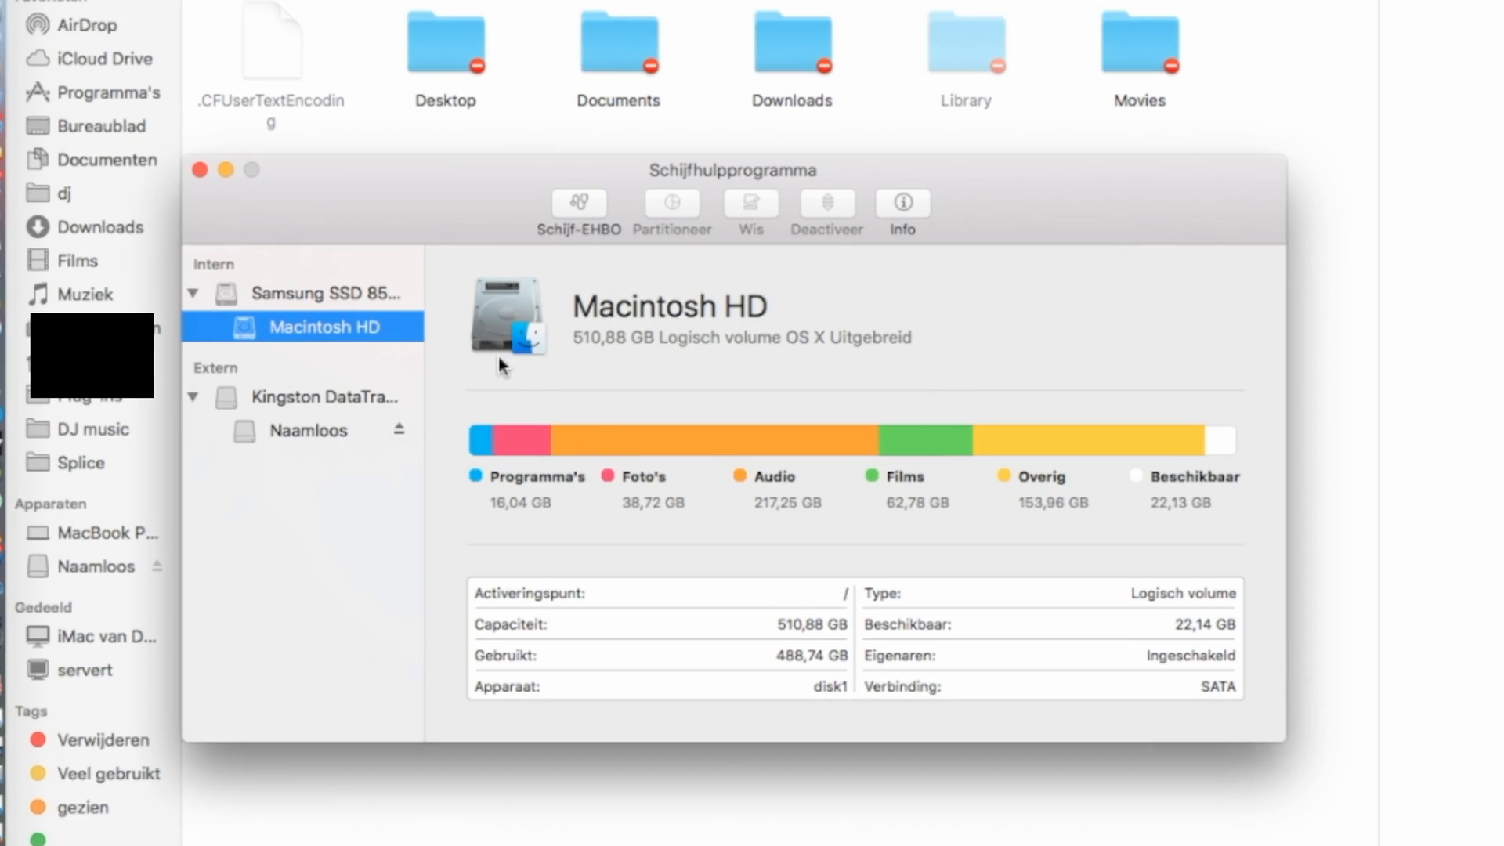
Select the whole Kingston DataTraveler 2.0 drive (7.75 GB) after checking its Naamloos volume
click(320, 398)
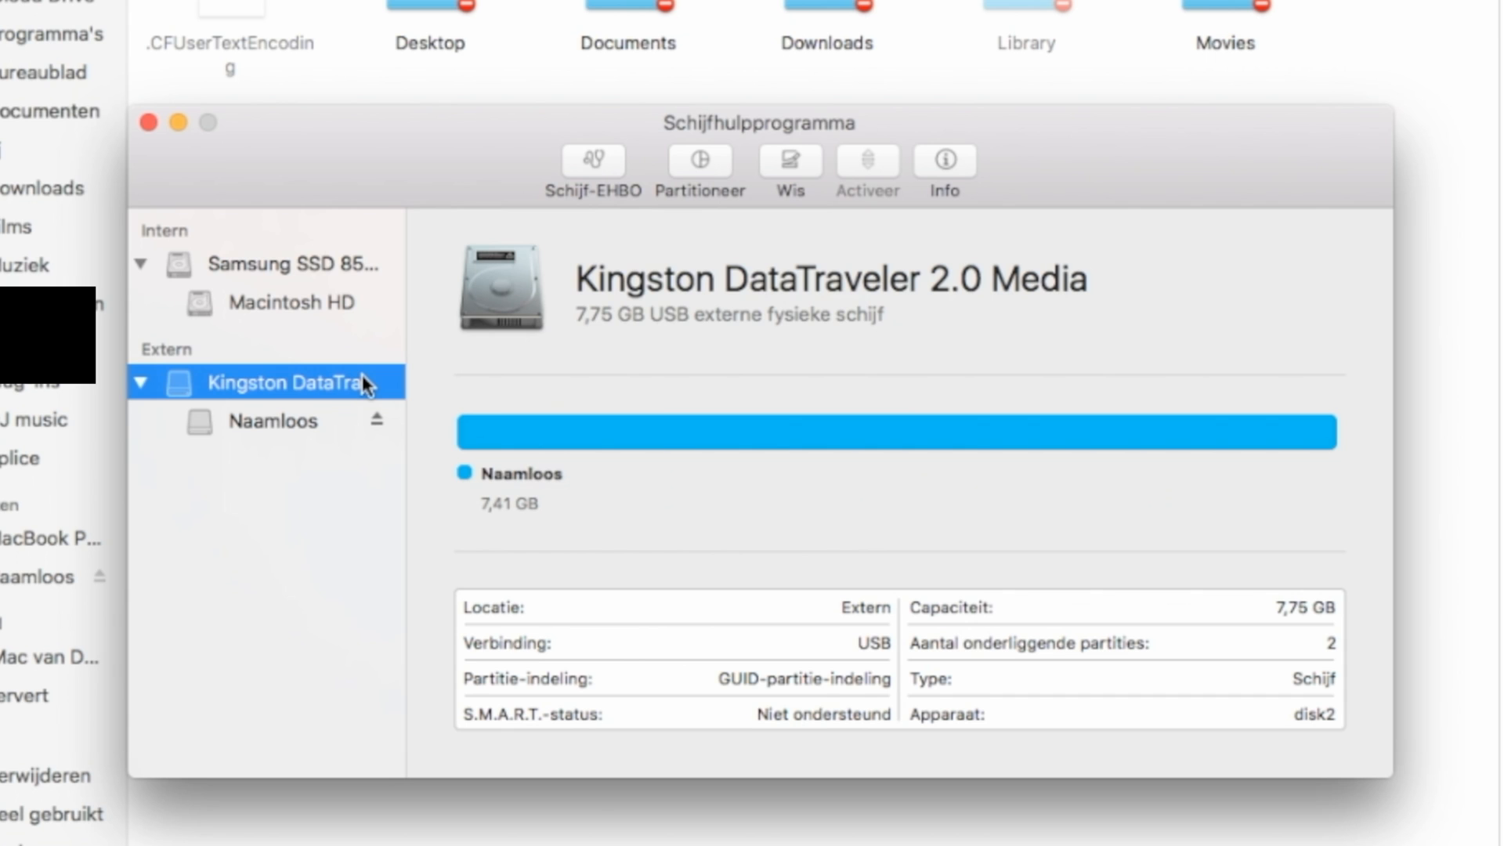
click(272, 422)
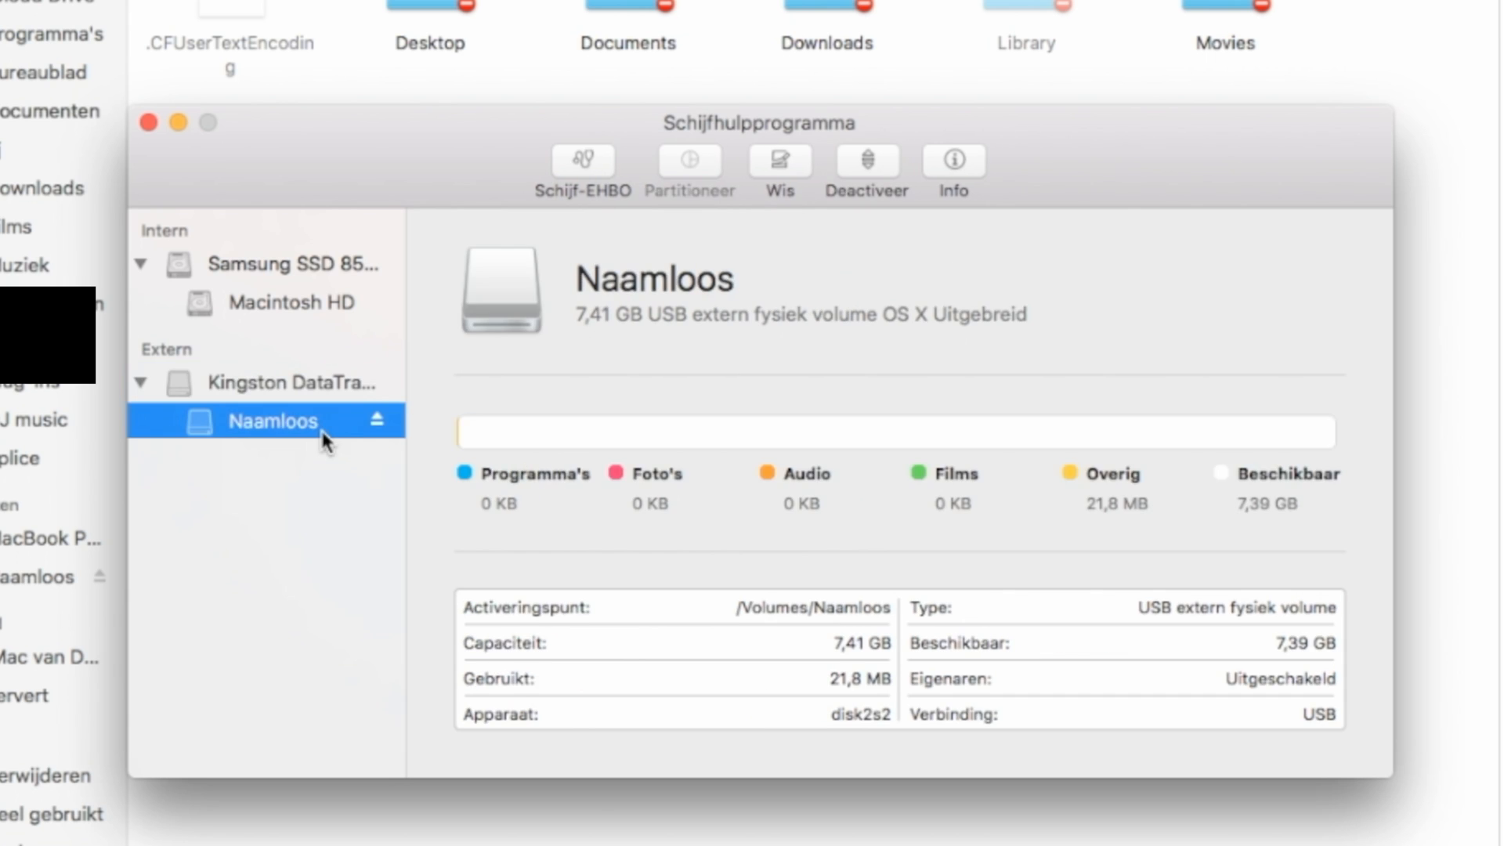
click(291, 382)
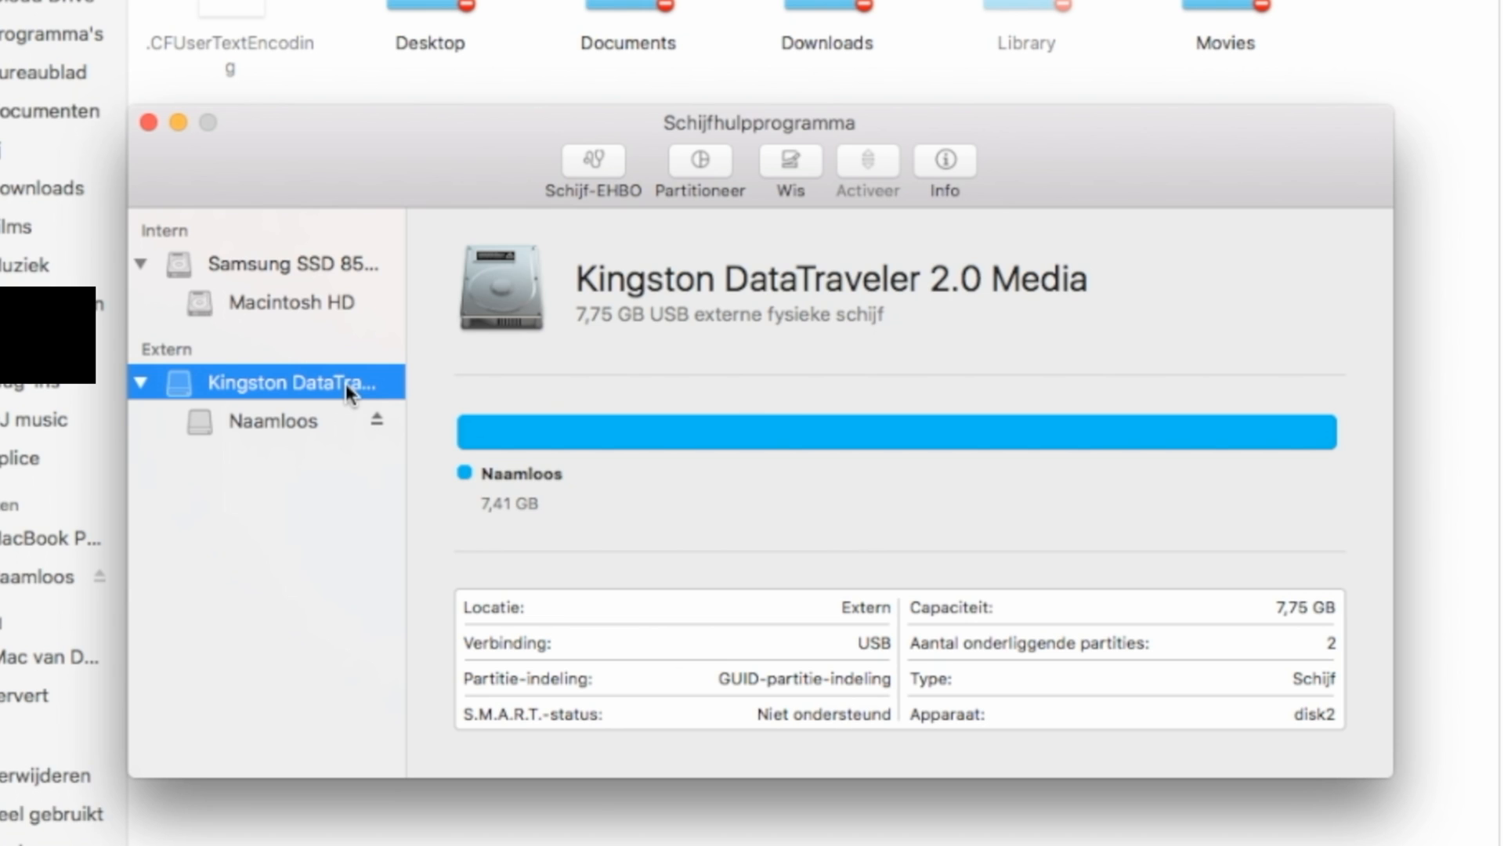
double_click(290, 383)
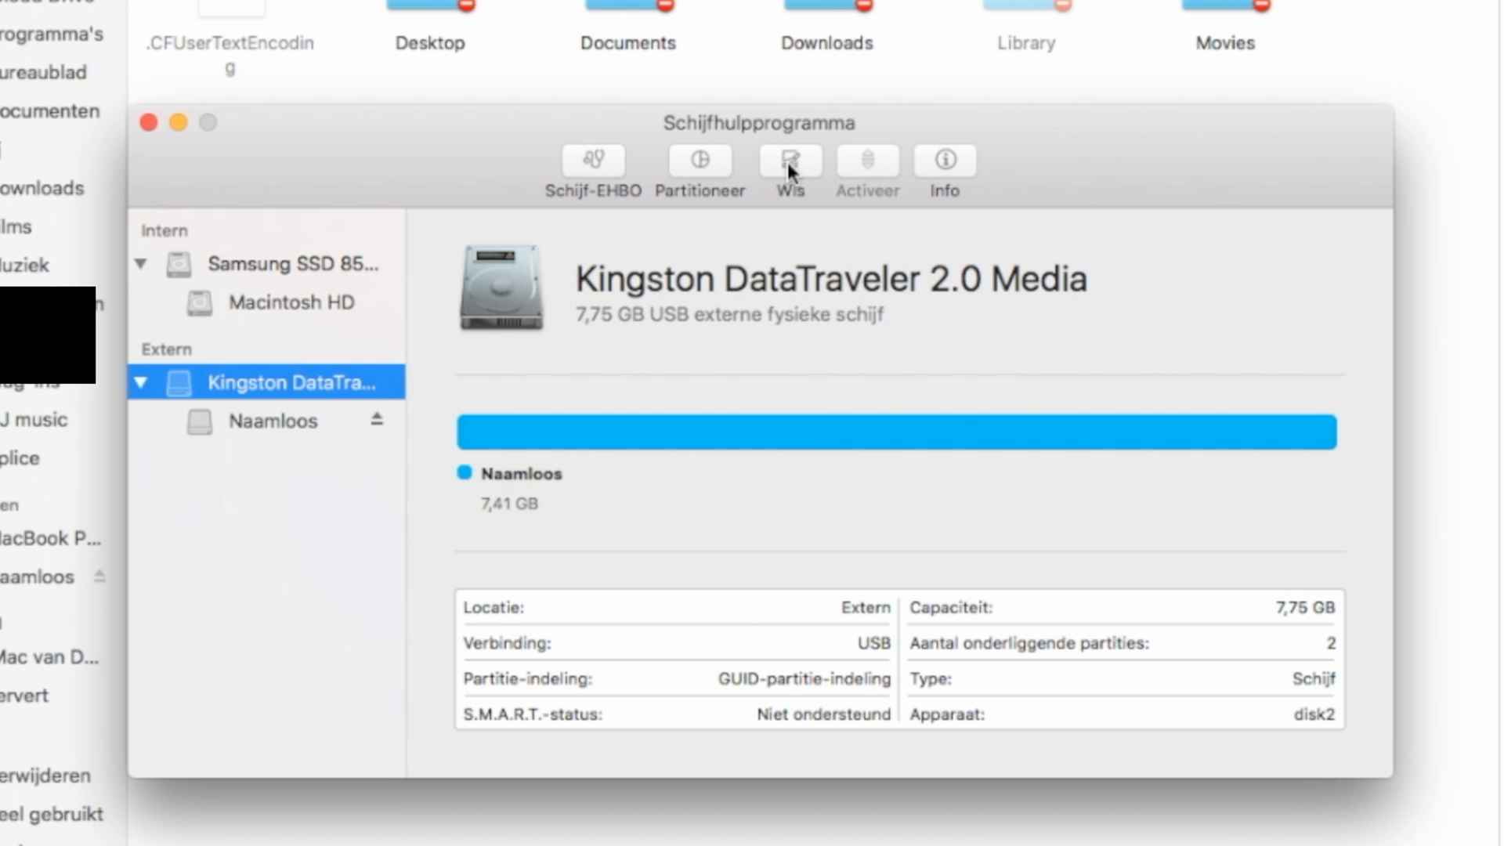
Start erasing the Kingston drive with the name Music and list the Structuur format choices
click(789, 160)
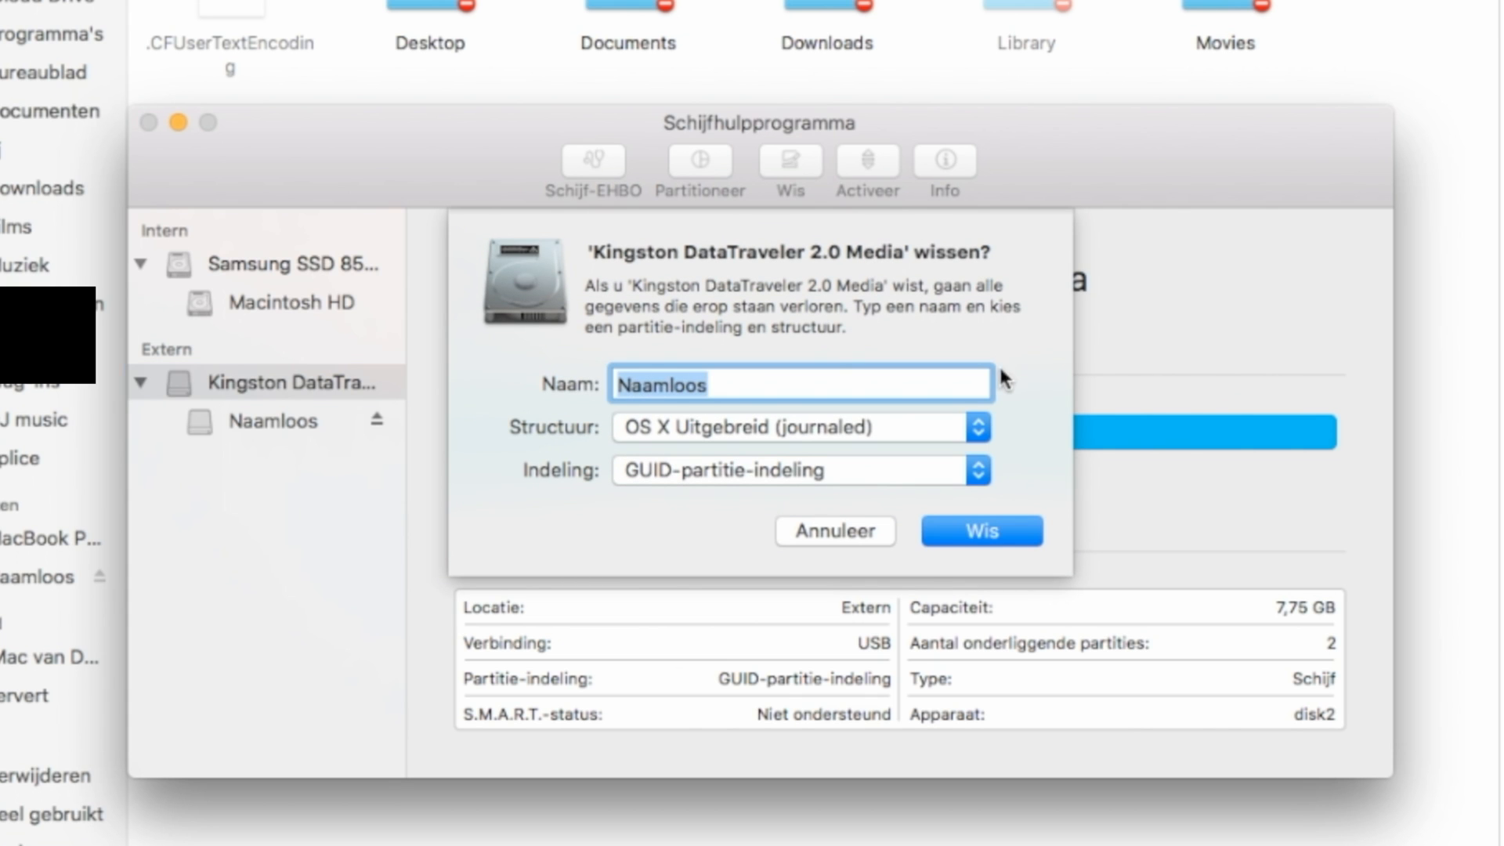
text(Music)
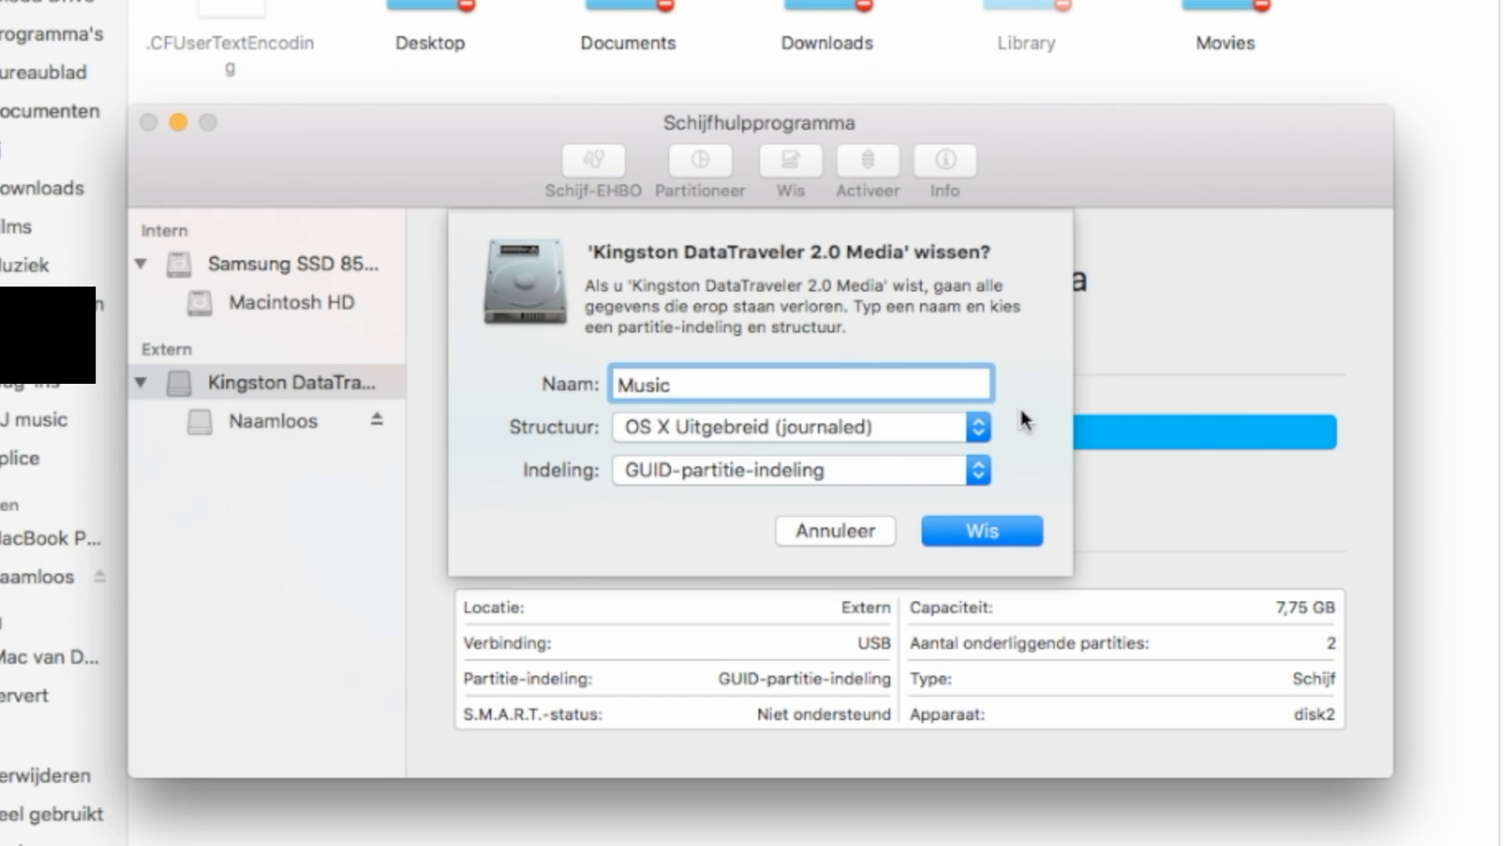
click(977, 427)
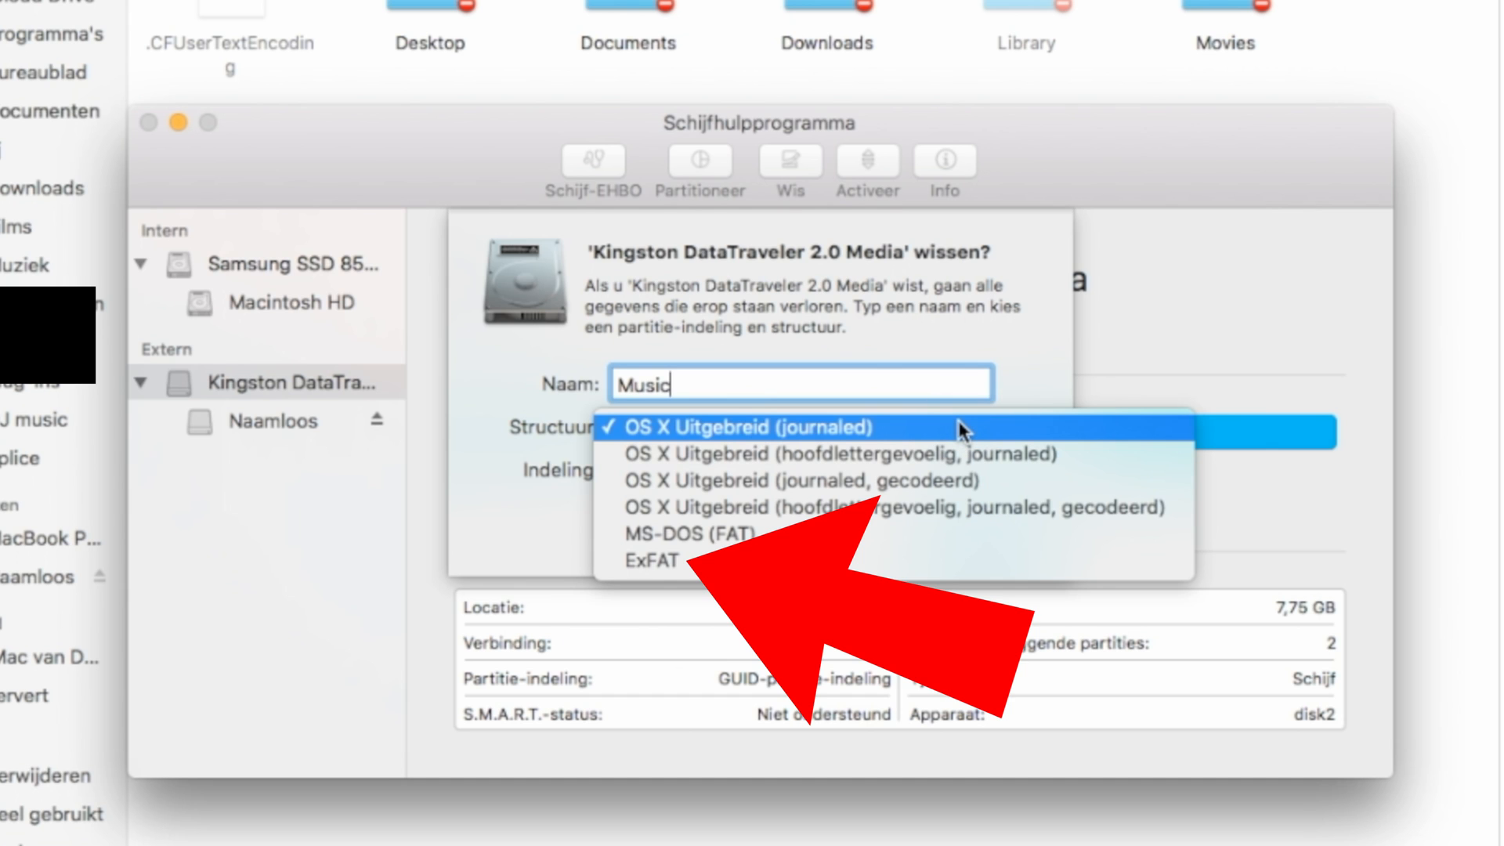